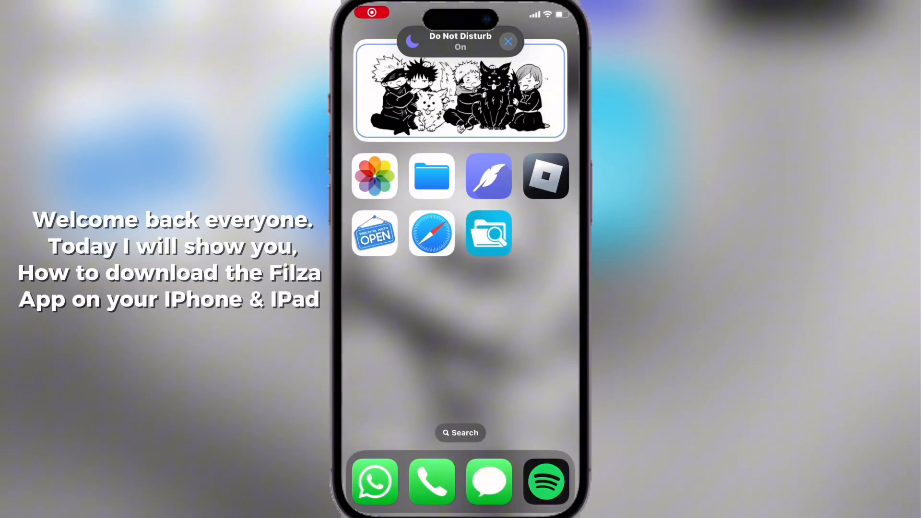
Launch Filza and browse from the root directory into the empty Applications folder.
click(489, 233)
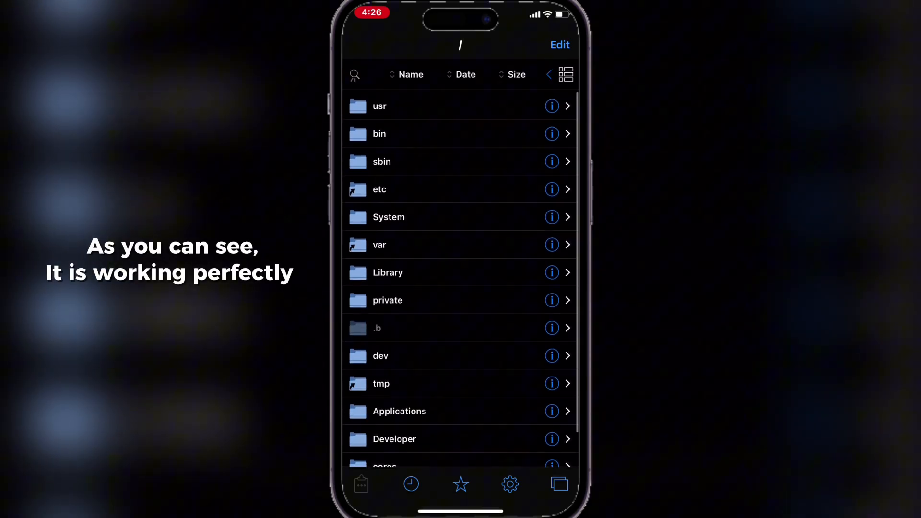
click(510, 484)
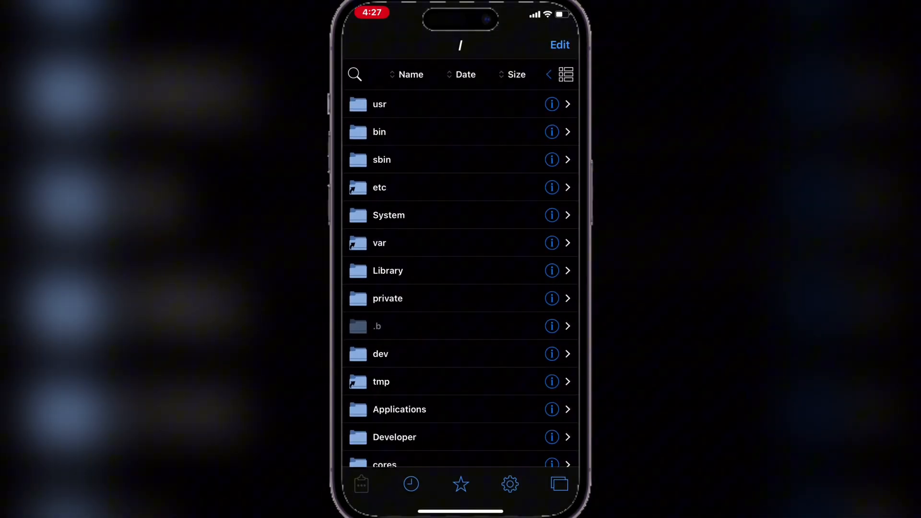
scroll(down, 3)
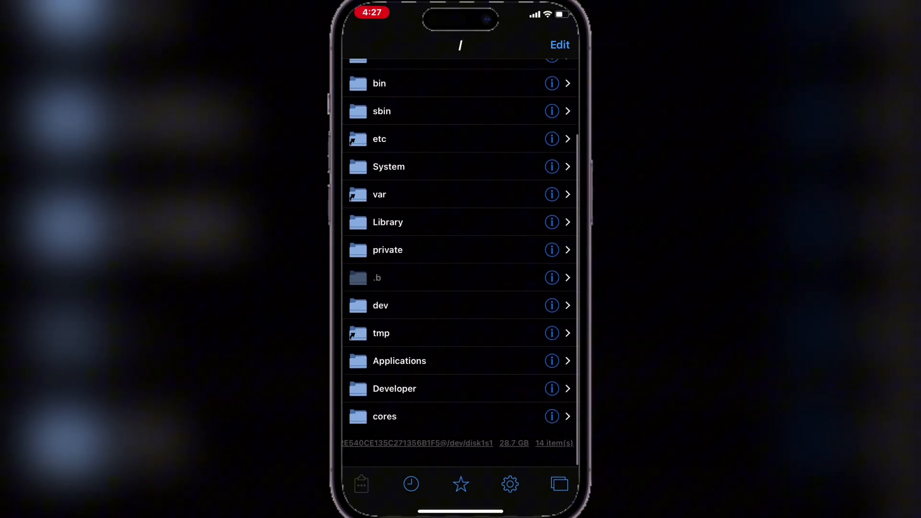
click(398, 361)
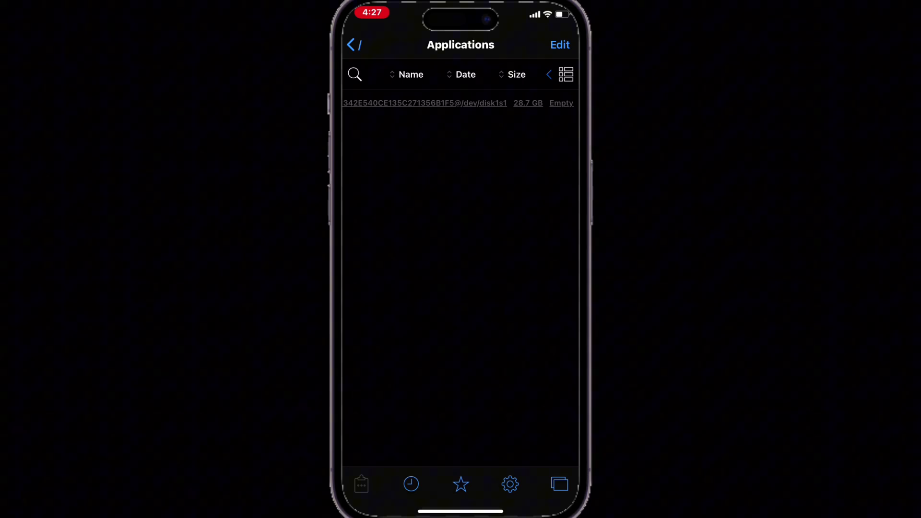
click(350, 45)
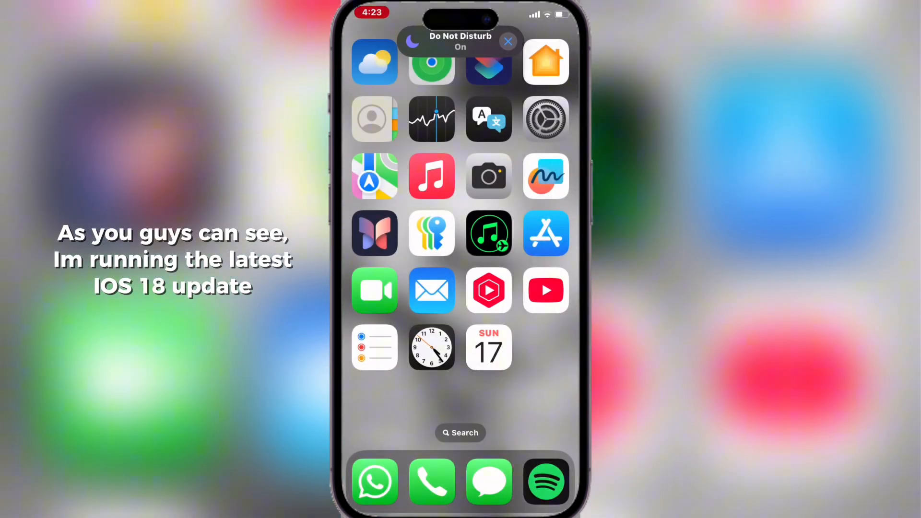
Check in Settings > General > About that iOS Version is 18.1.
scroll(left, 3)
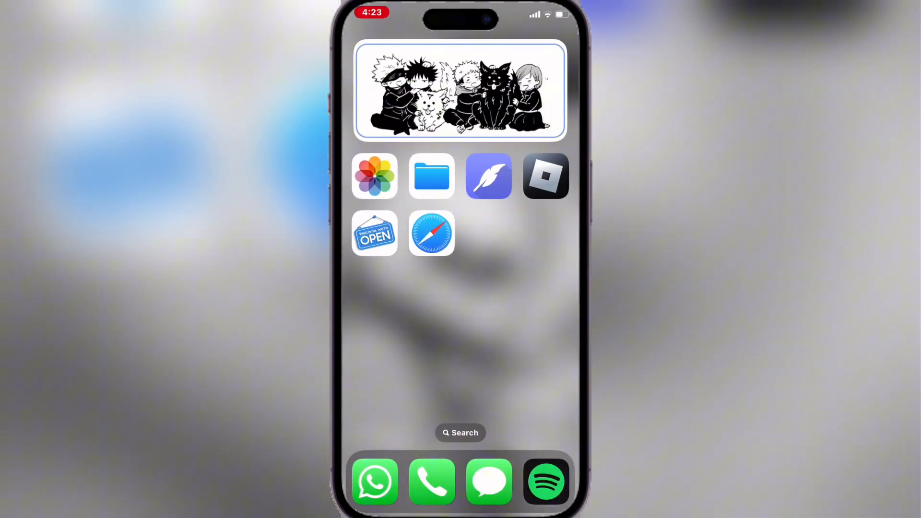
scroll(left, 3)
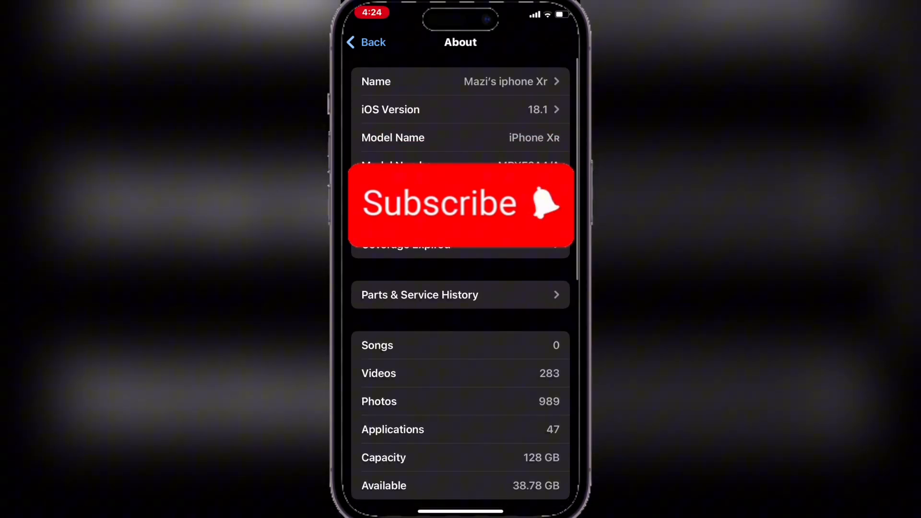
click(364, 43)
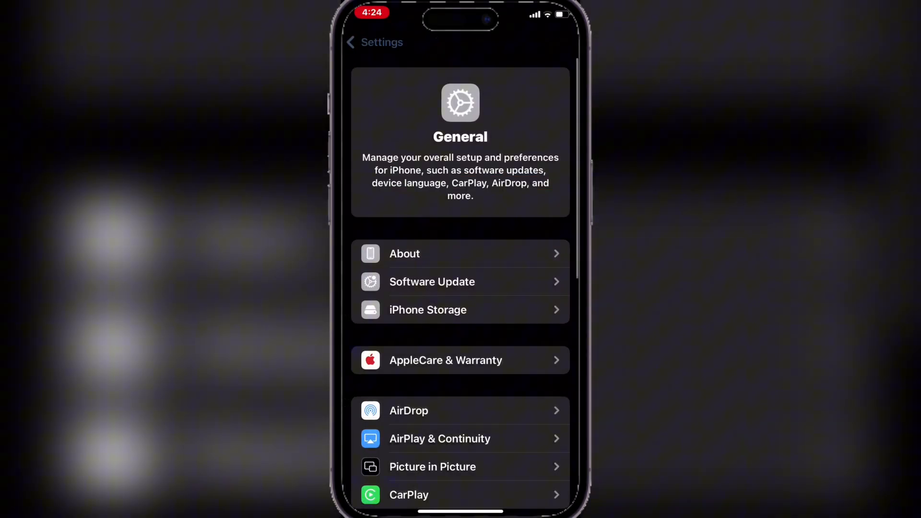
click(364, 42)
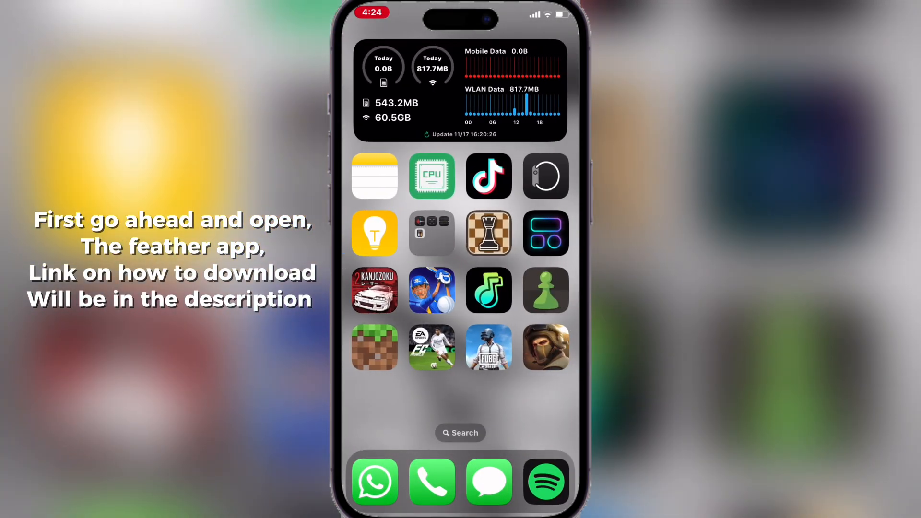
Return to the Home Screen and launch Feather.
scroll(left, 3)
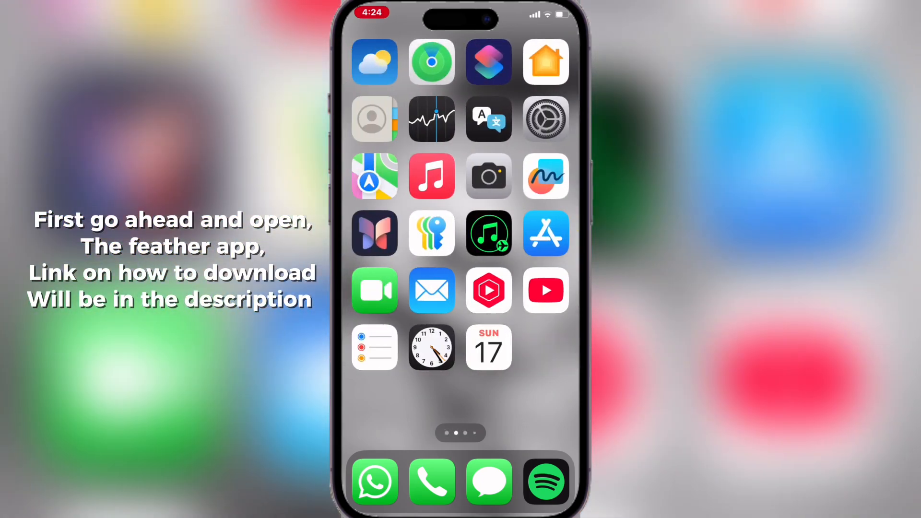
scroll(left, 3)
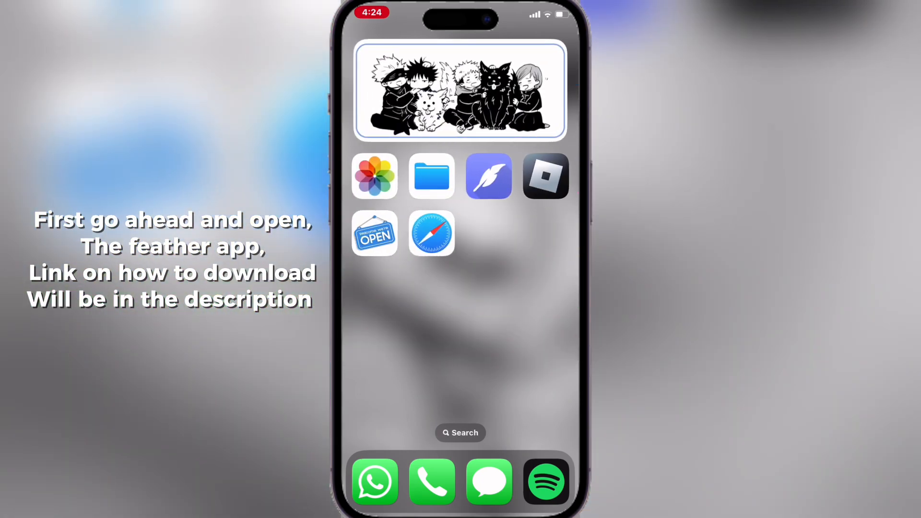
click(488, 175)
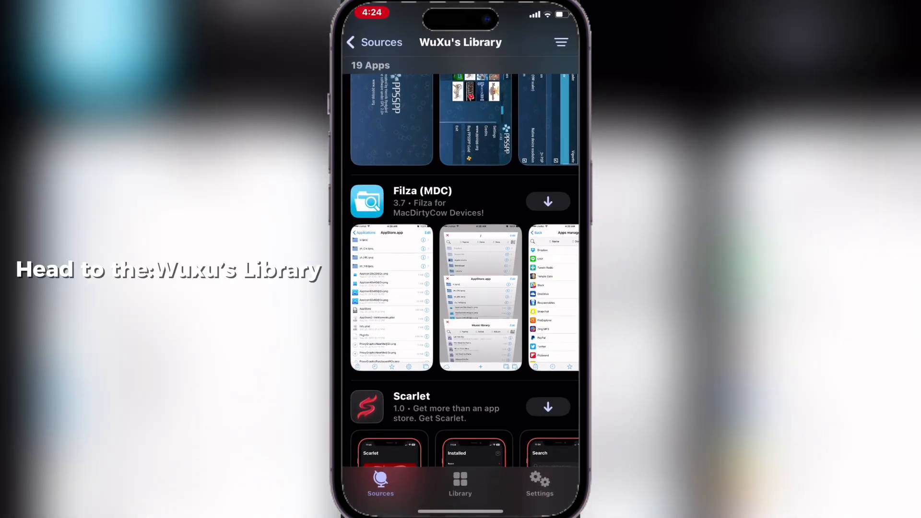
Open WuXu's Library from the repository list and download Filza (MDC).
click(358, 41)
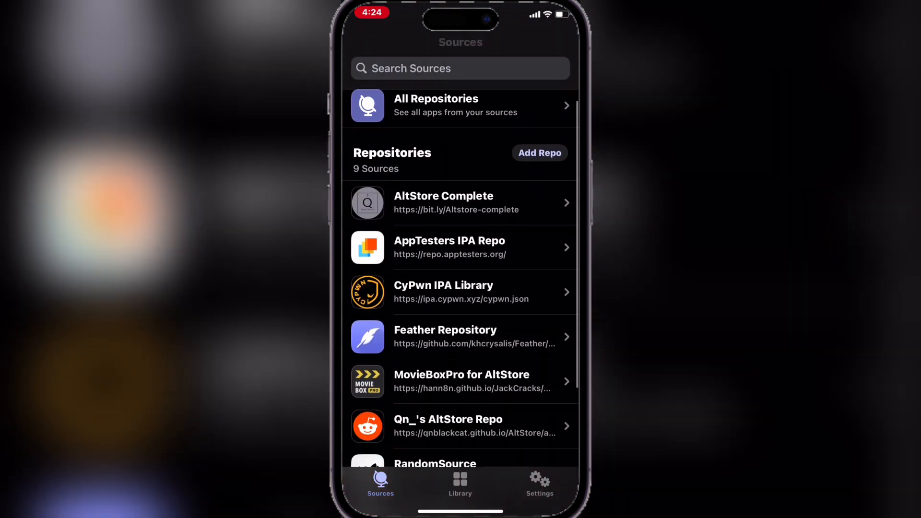
scroll(down, 3)
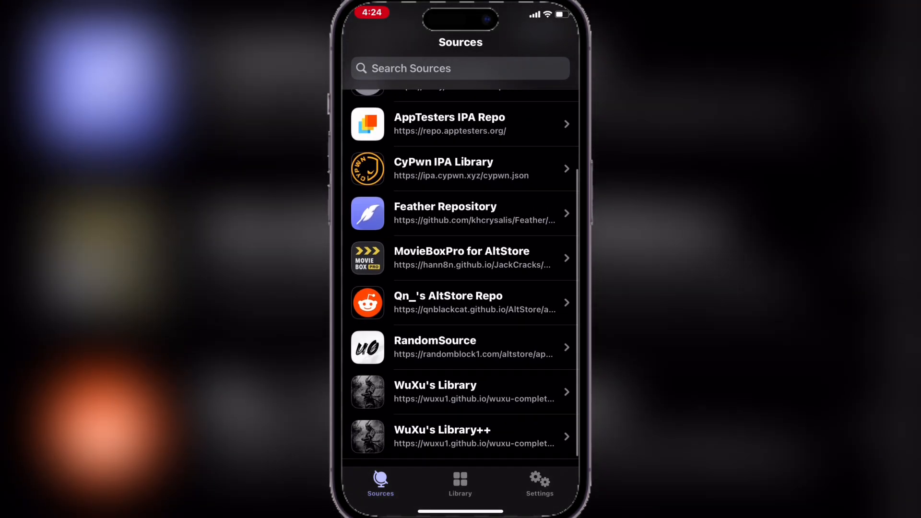
click(460, 392)
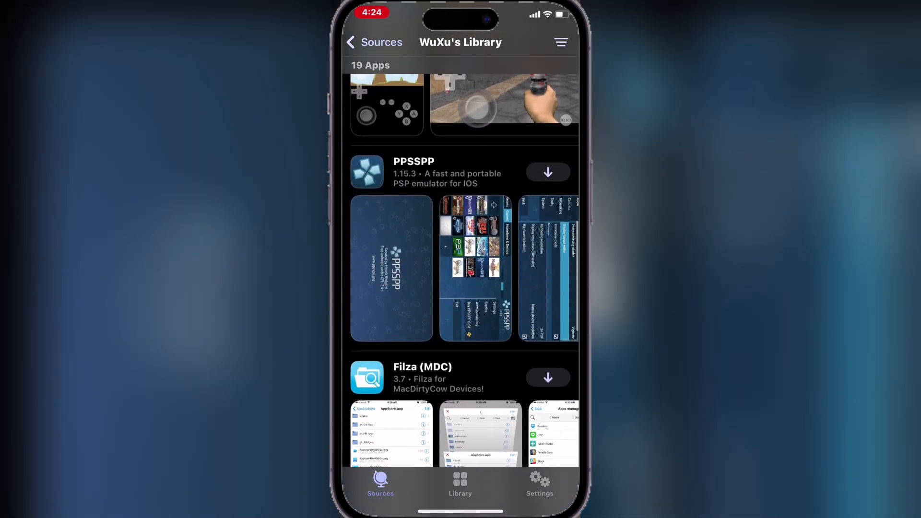
scroll(down, 3)
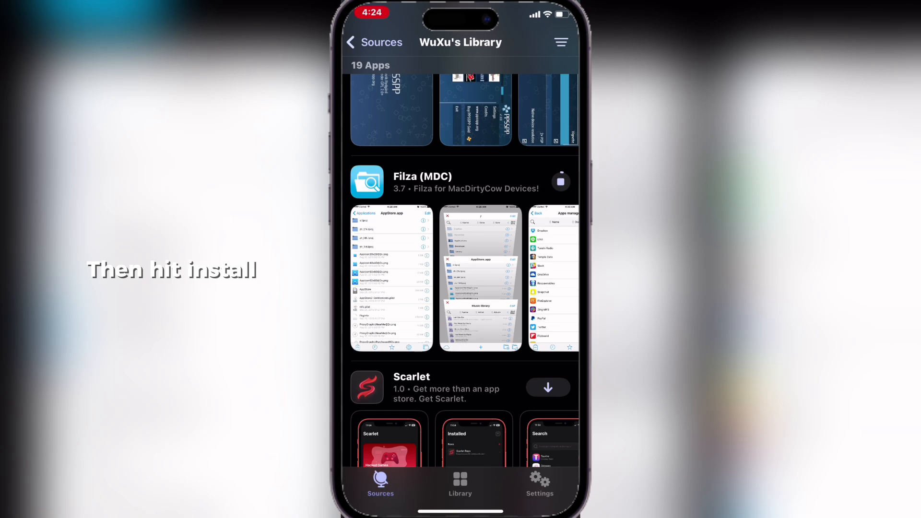
click(560, 181)
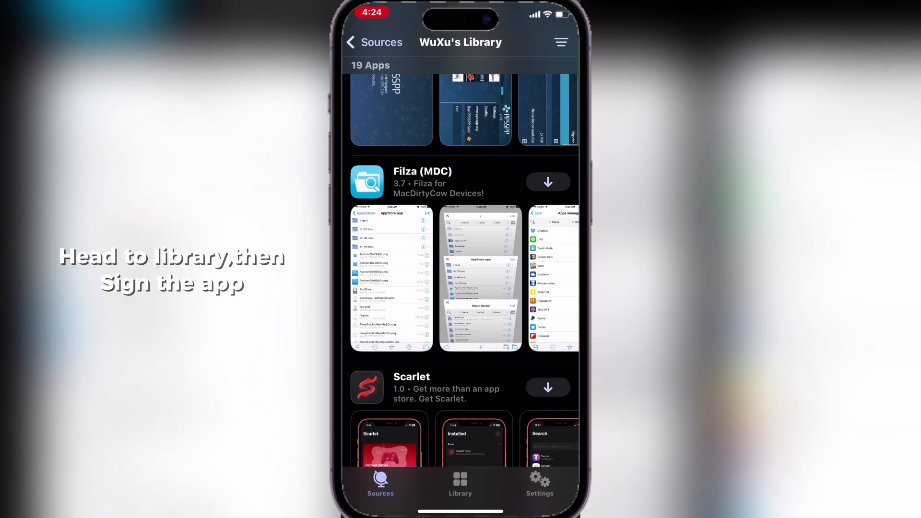
Sign FilzaEscaped from the Library tab using the current signing profile.
click(460, 484)
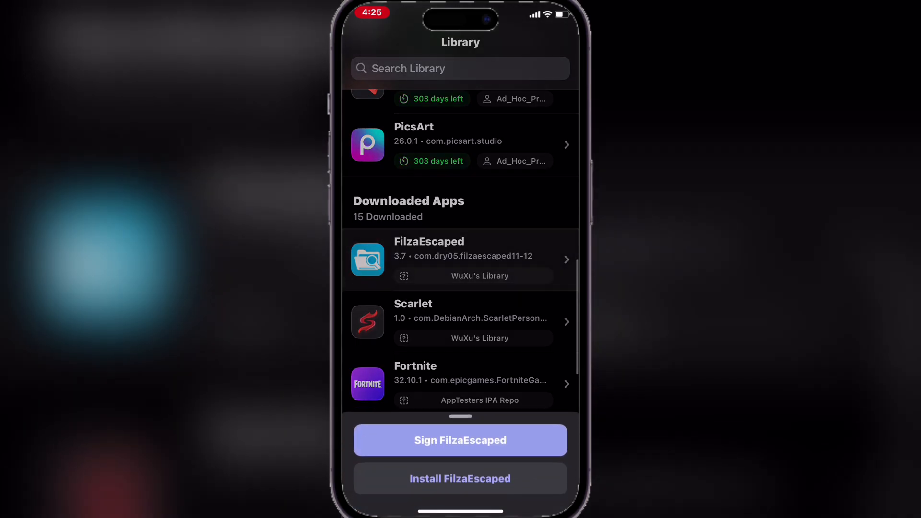
click(461, 440)
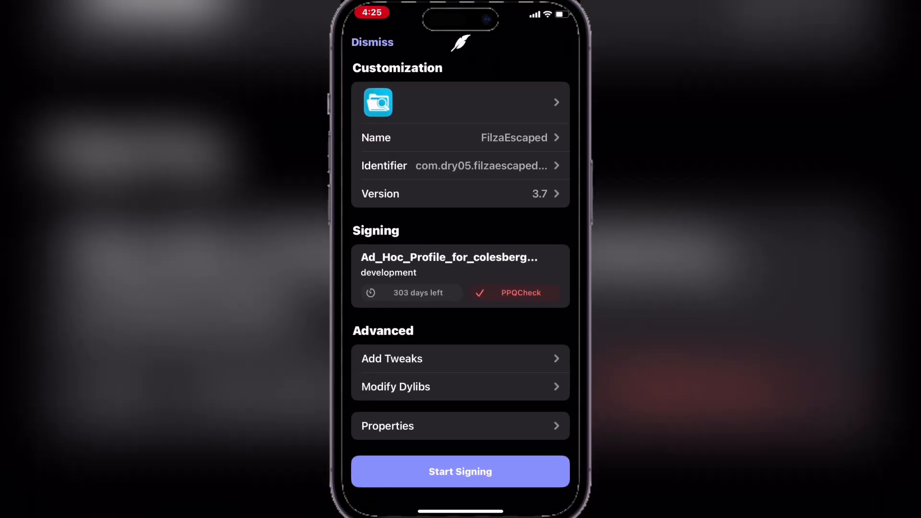
click(460, 472)
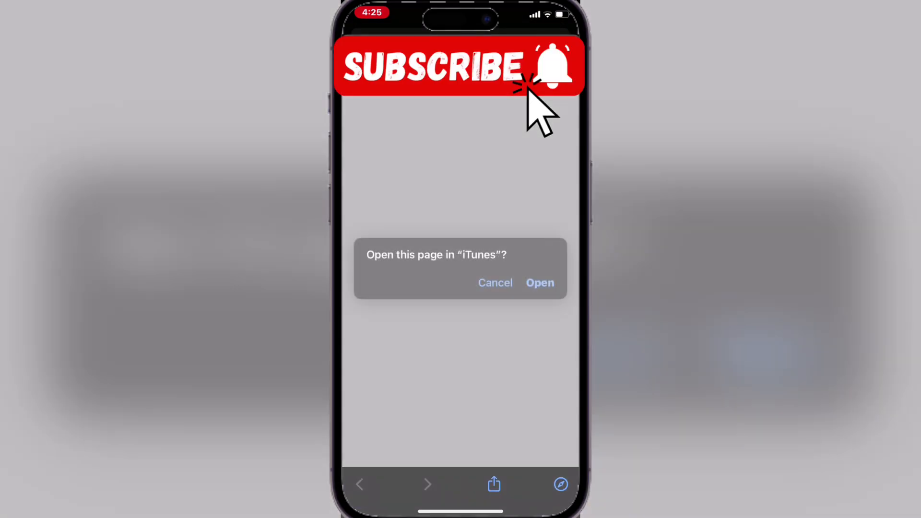
Accept the "Open this page in iTunes?" alert to install FilzaEscaped.
click(494, 283)
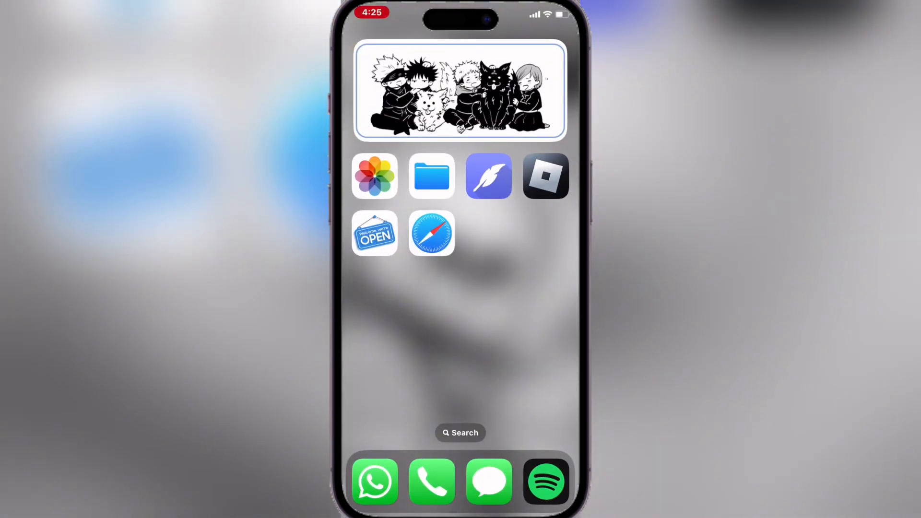
Add the FilzaEscaped icon from App Library to the first page beside Safari.
scroll(left, 3)
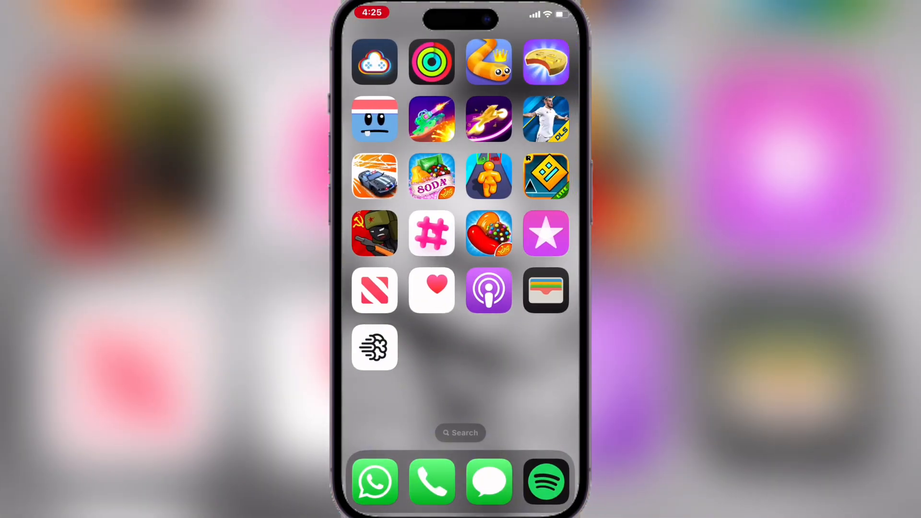
scroll(left, 3)
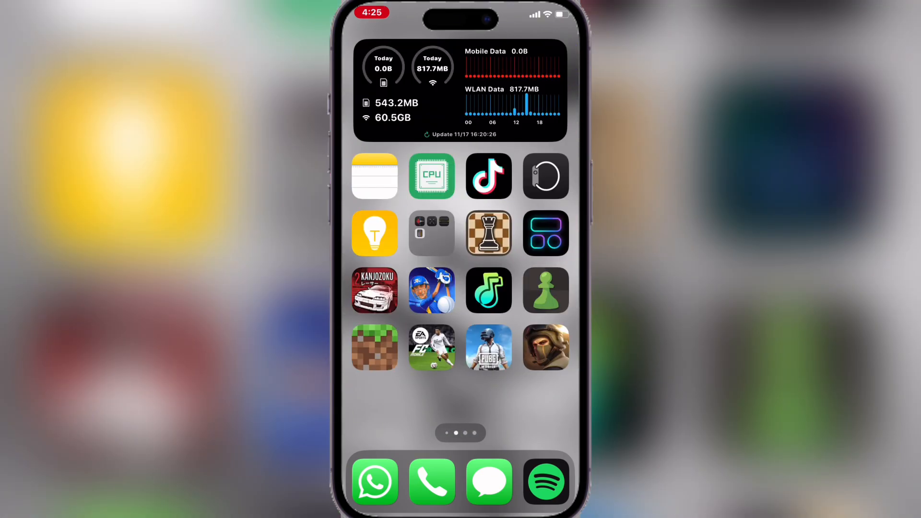
scroll(left, 3)
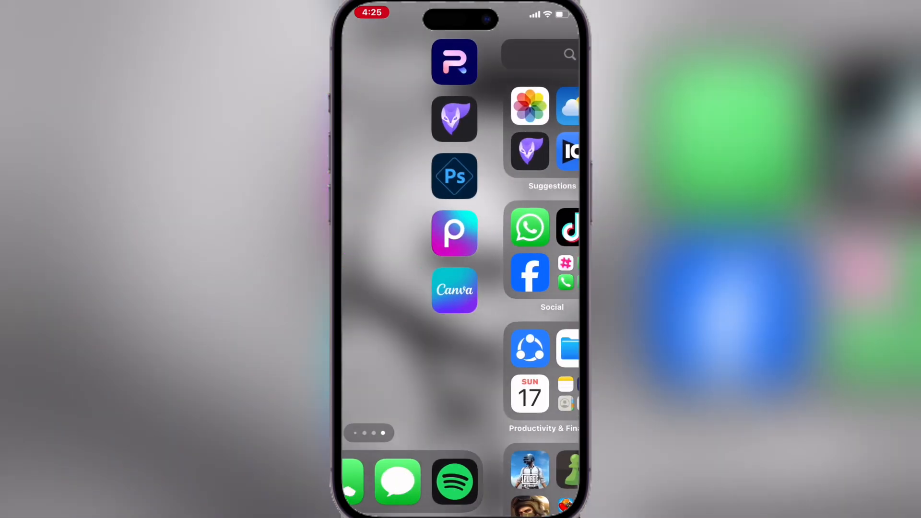
scroll(left, 3)
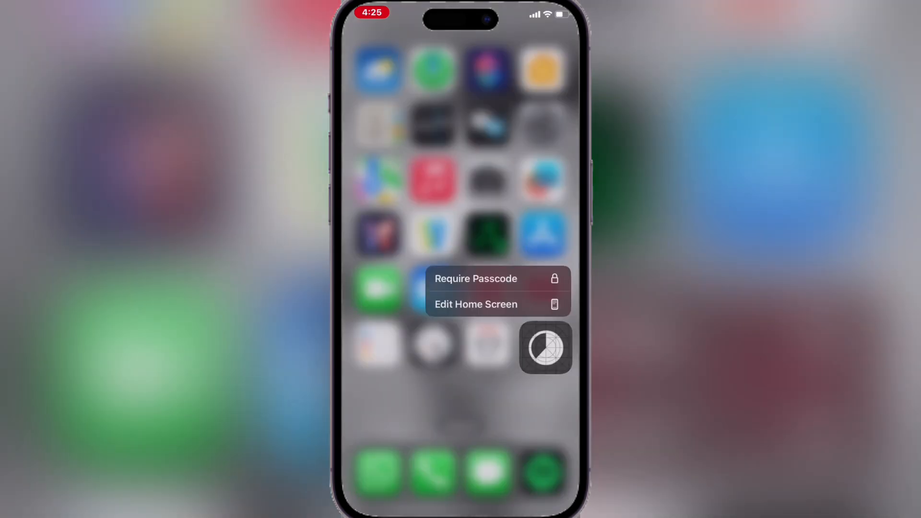
click(476, 304)
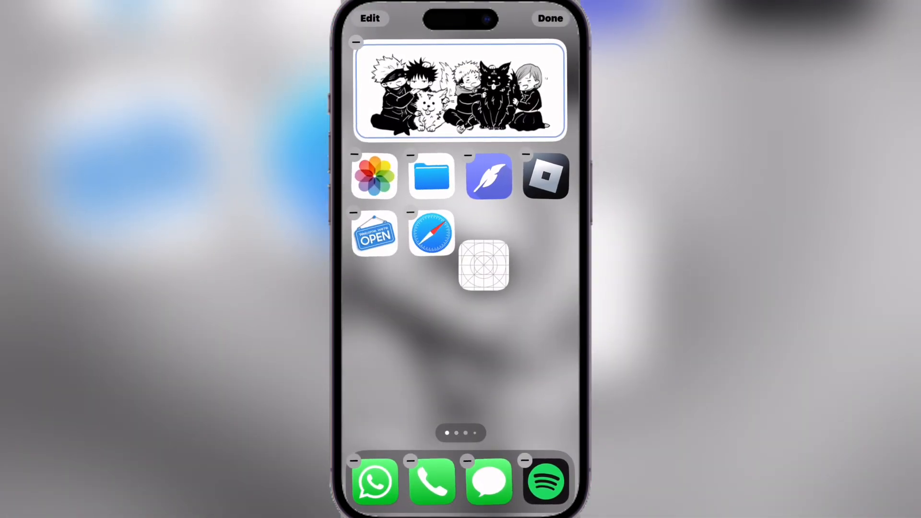
click(550, 18)
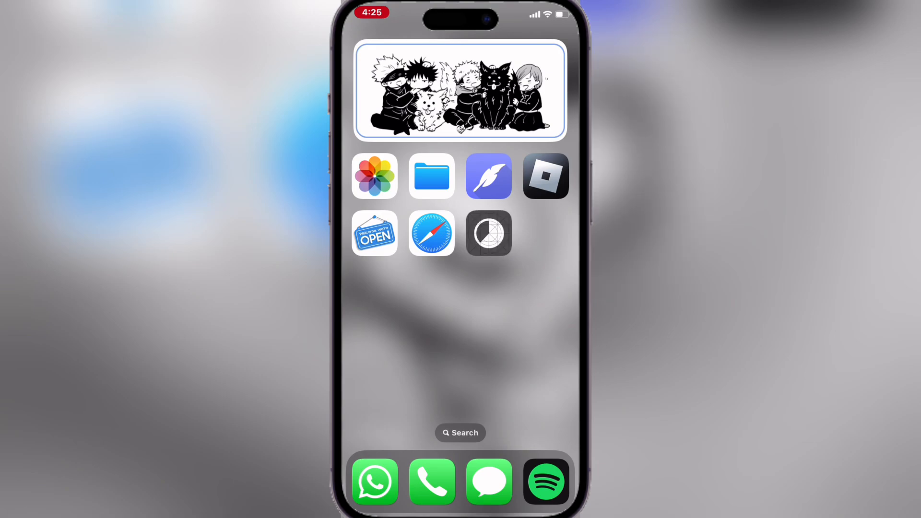